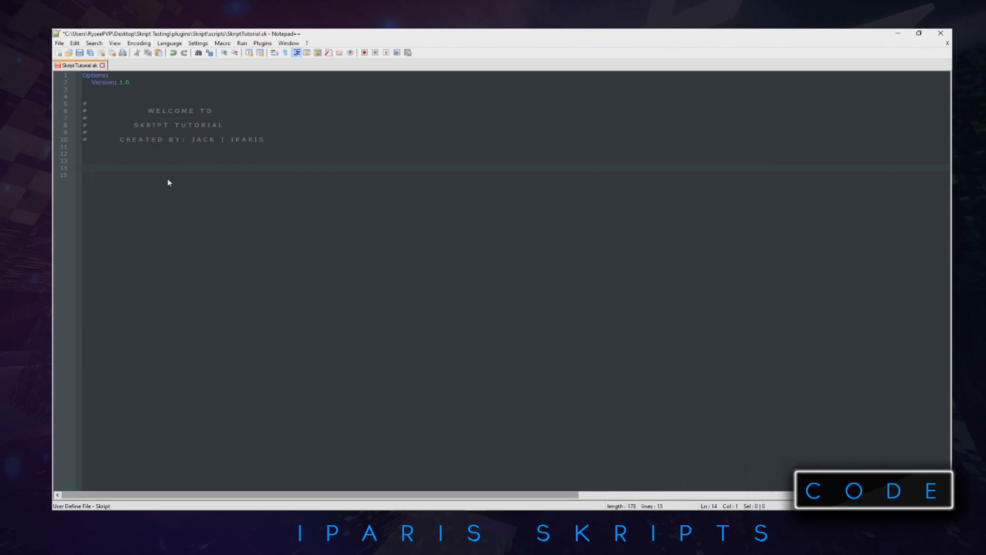
# - Write command /gui: with a trigger: block that first waits 5 ticks
pyautogui.write('command /gui:')
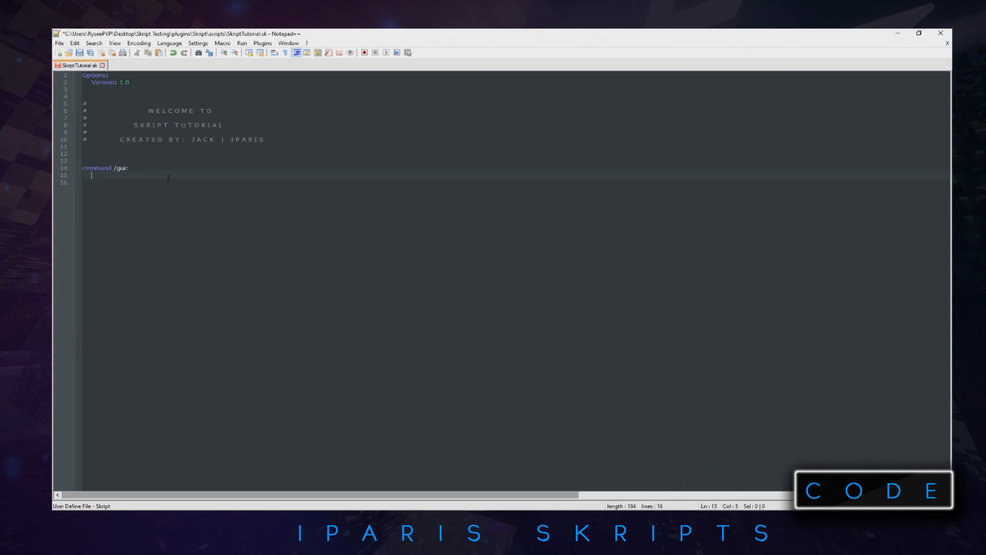
pyautogui.write('trigger:')
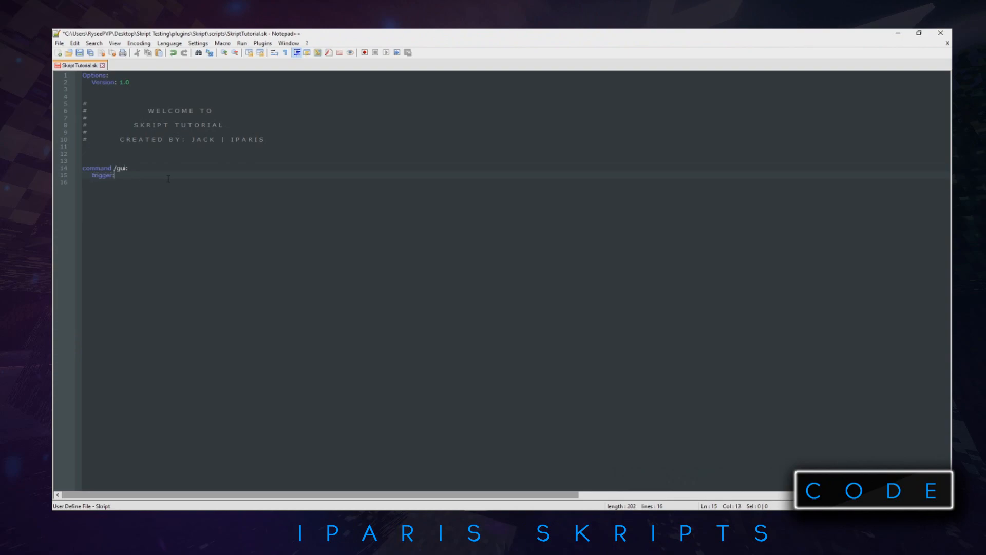
pyautogui.press('enter')
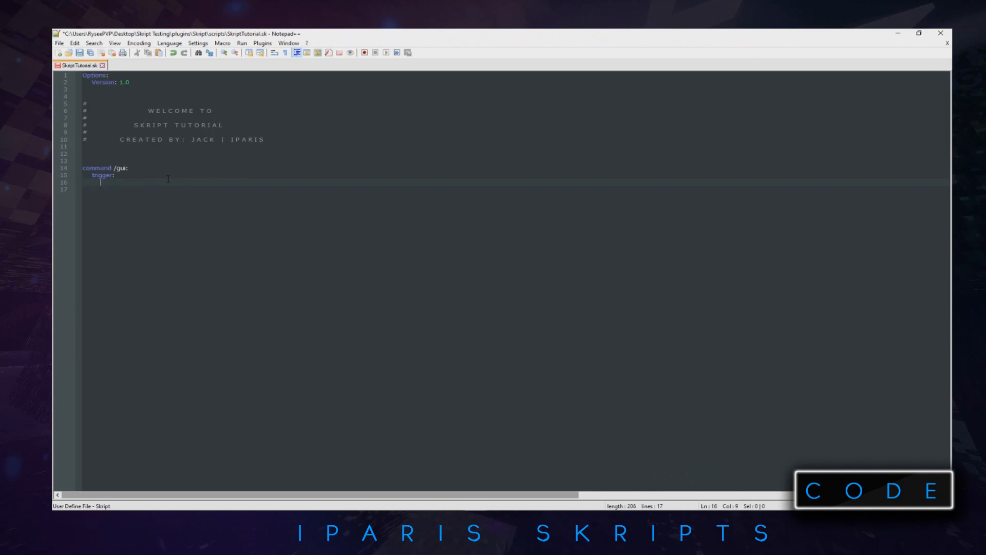
pyautogui.write('wait 5 t')
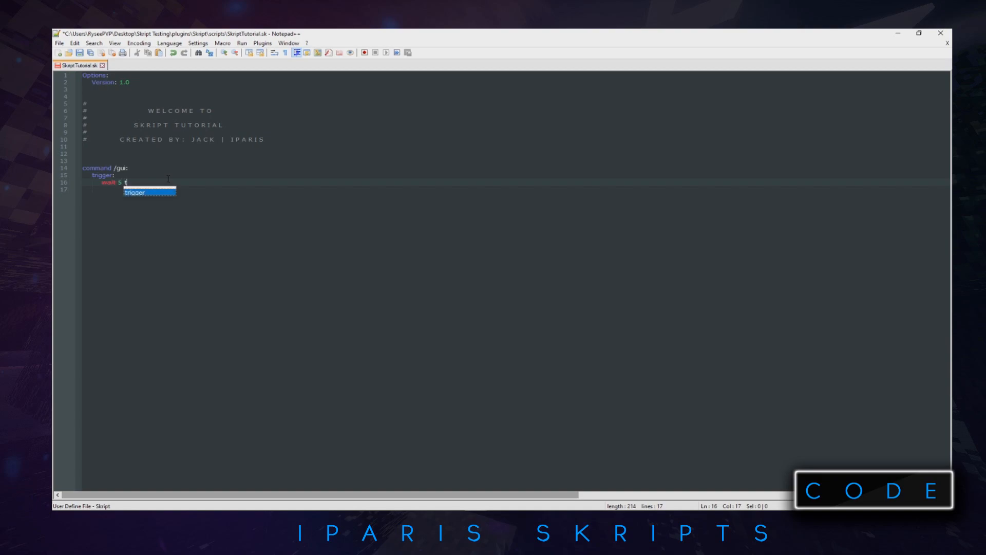
pyautogui.write('icks')
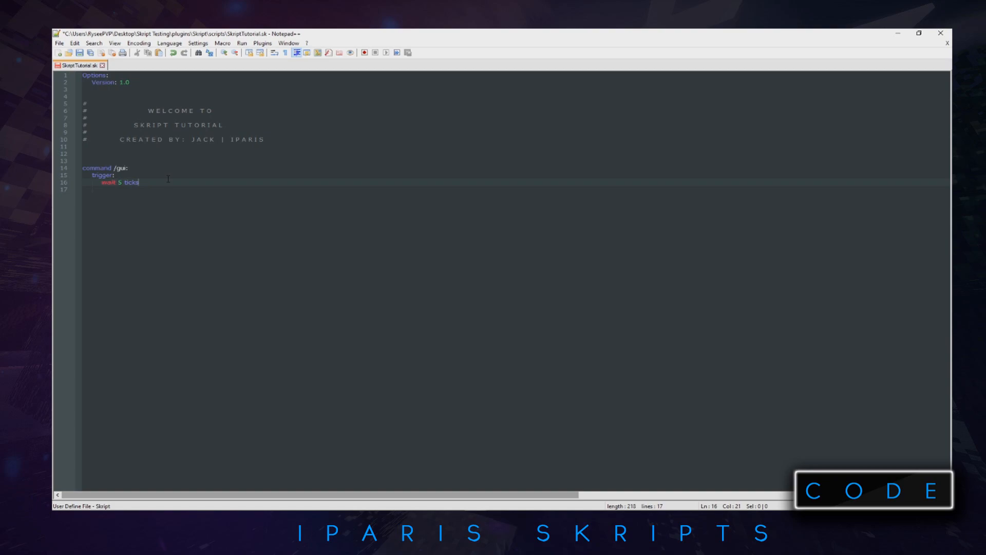
pyautogui.press('enter')
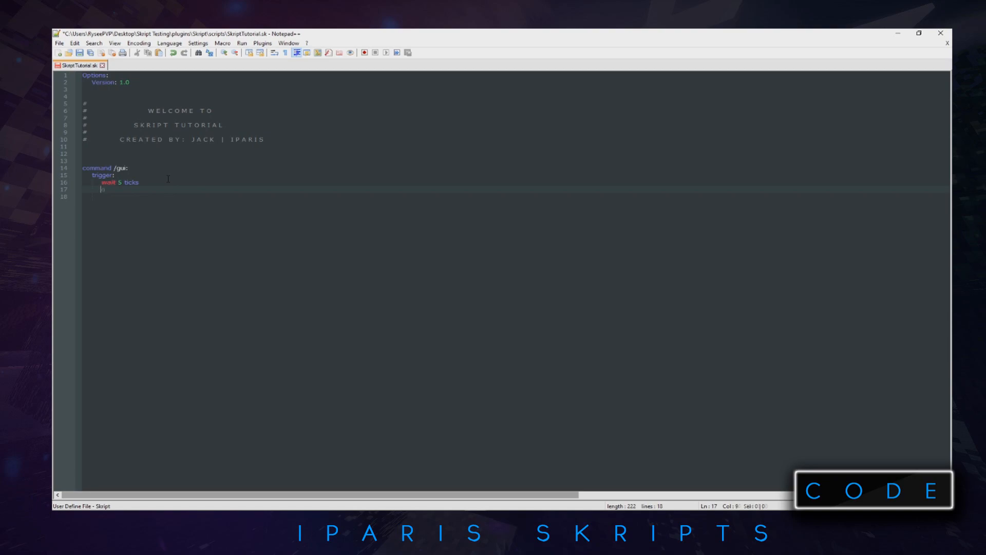
# - Add the line opening a 3-row chest named "Skript Tutorial" to the player
pyautogui.write('open chest with')
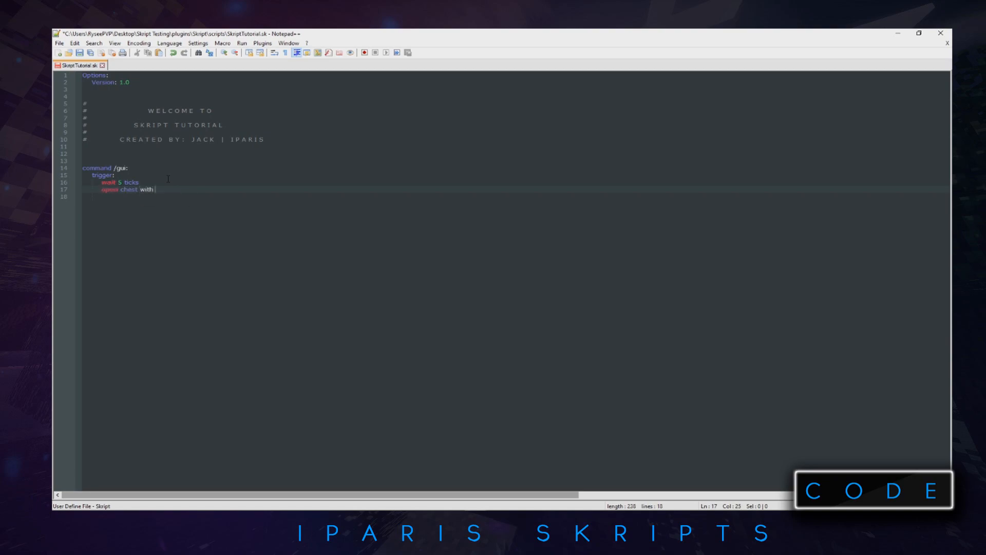
pyautogui.write('3 rows')
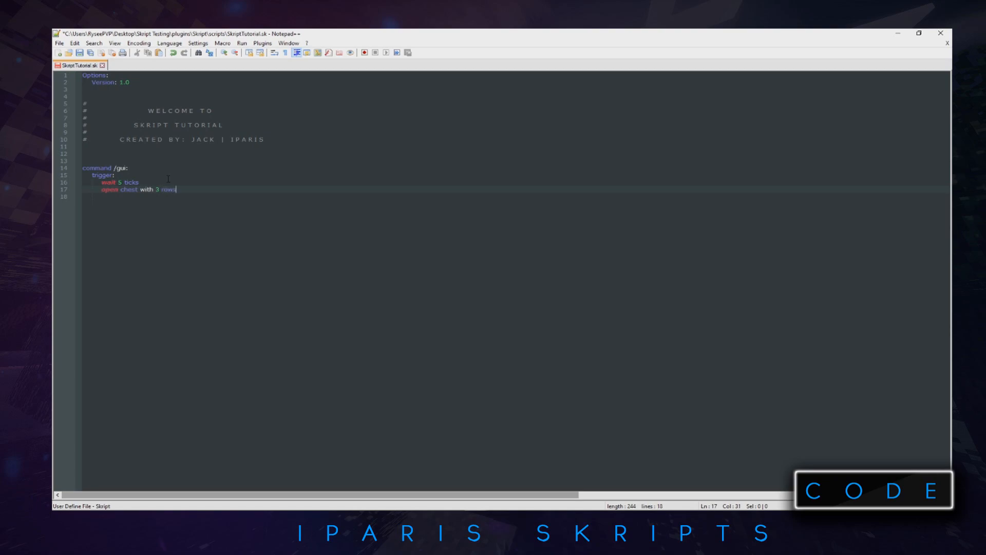
pyautogui.write('named "')
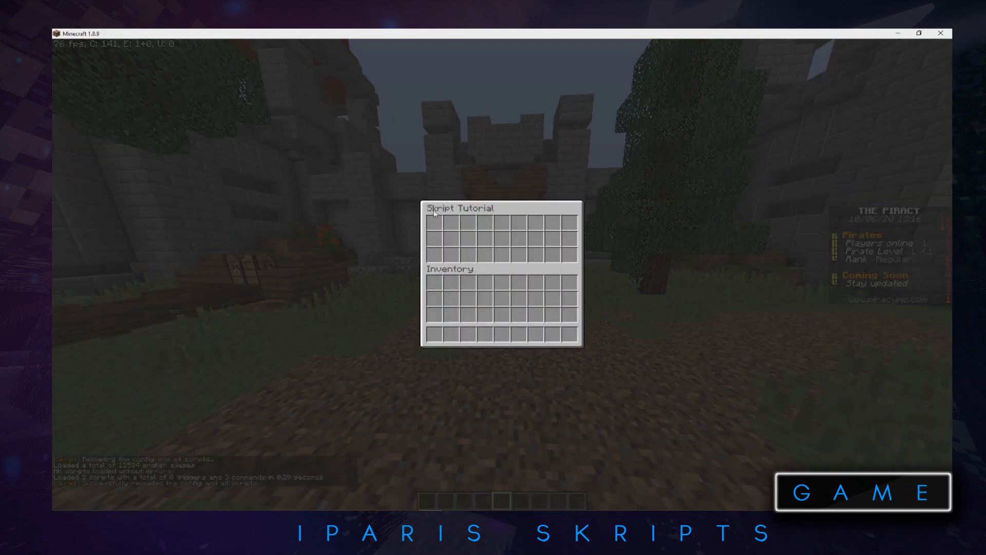
pyautogui.moveTo(501, 211)
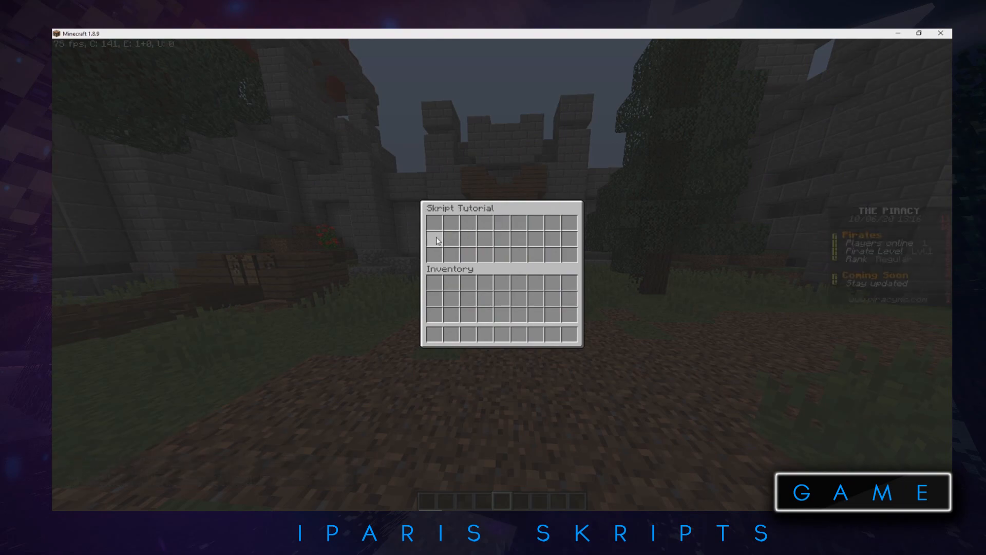
pyautogui.moveTo(395, 273)
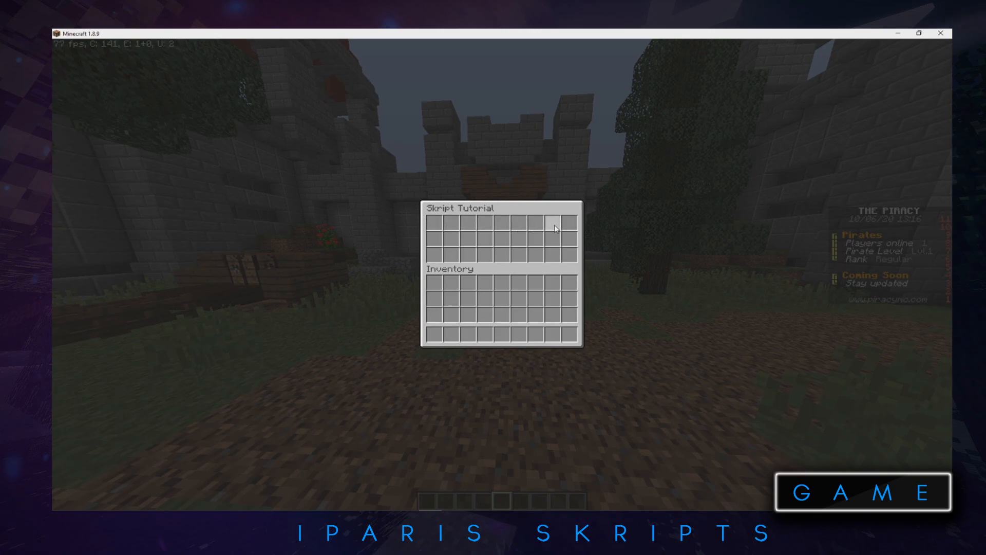
pyautogui.moveTo(435, 225)
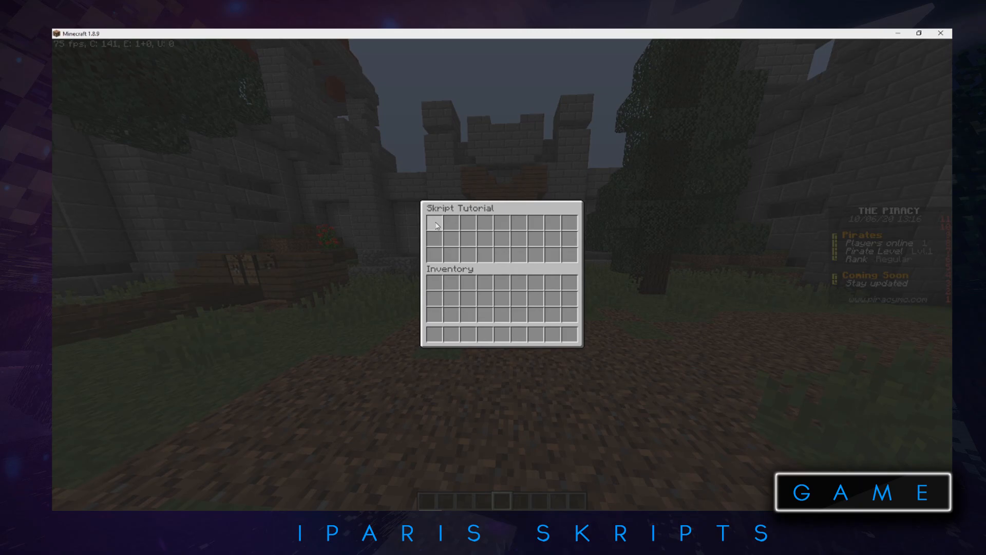
pyautogui.moveTo(483, 222)
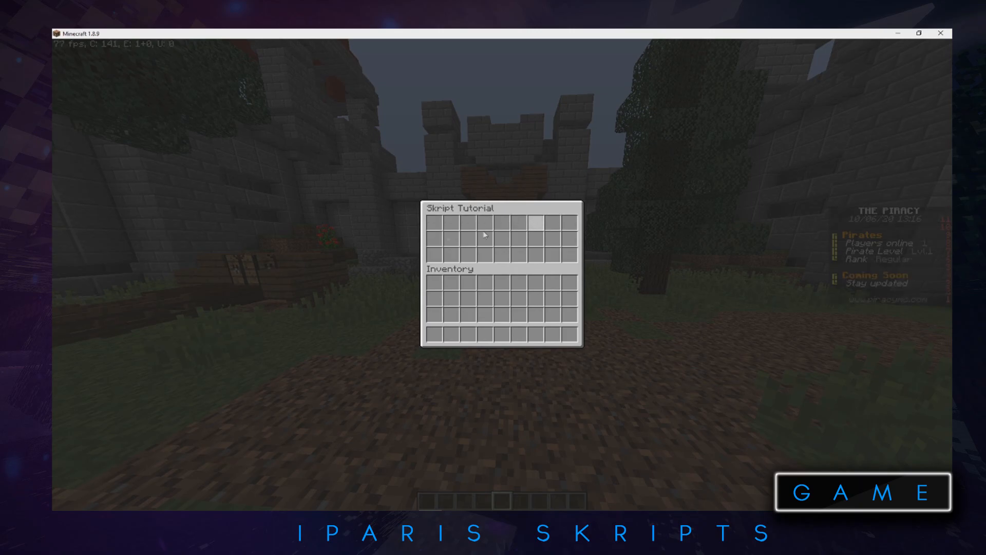
pyautogui.moveTo(504, 228)
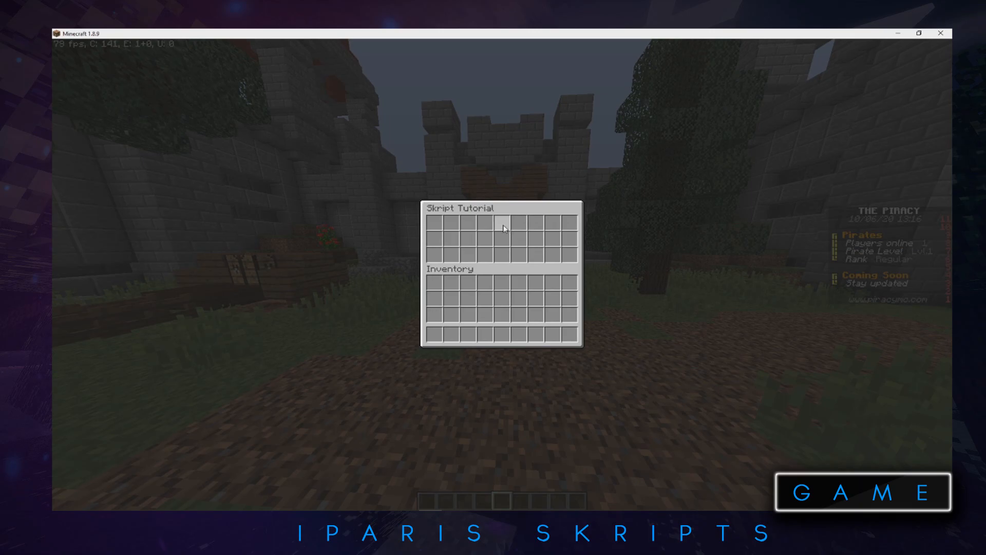
pyautogui.moveTo(511, 225)
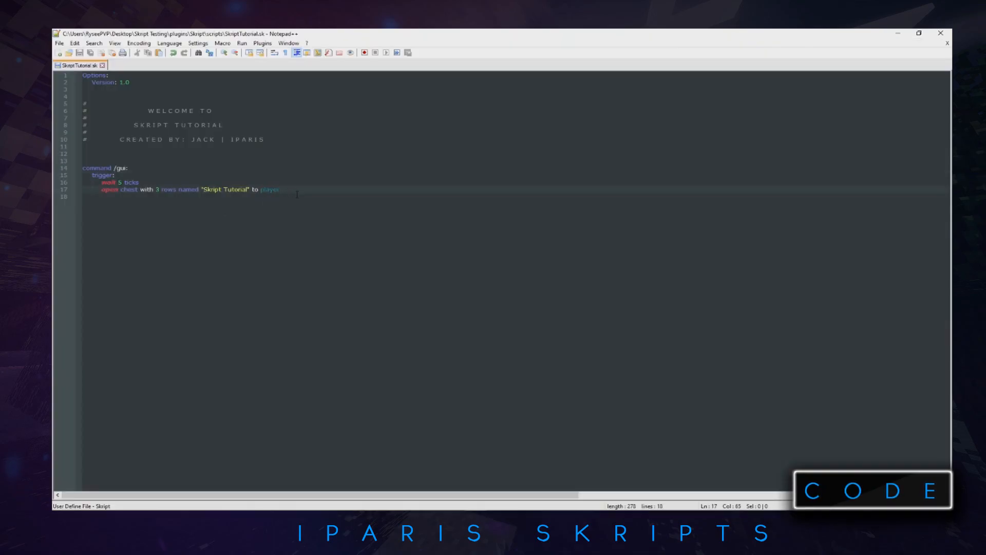
# - Start a line formatting slot 4 of player with a paper item to be named
pyautogui.press('enter')
pyautogui.write('for s')
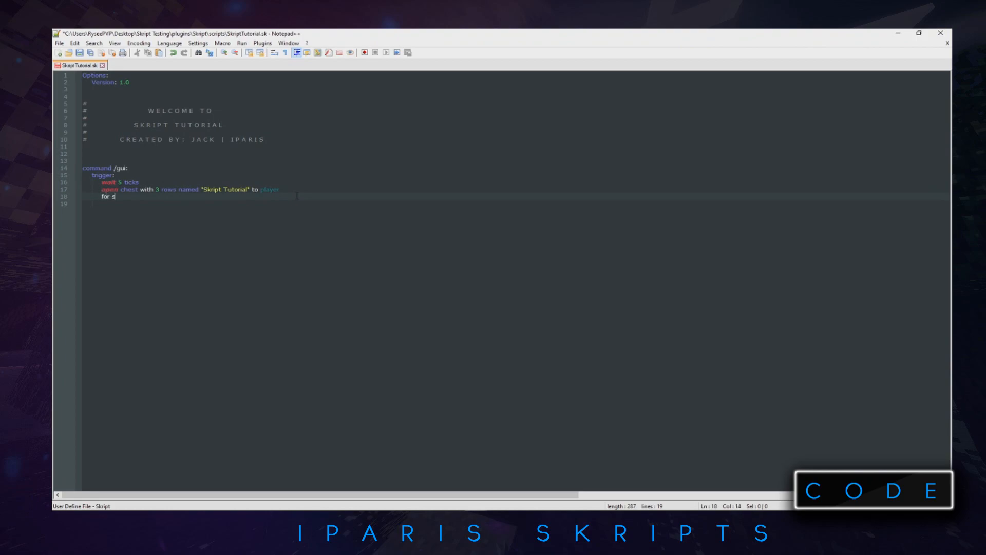
pyautogui.write('format slot')
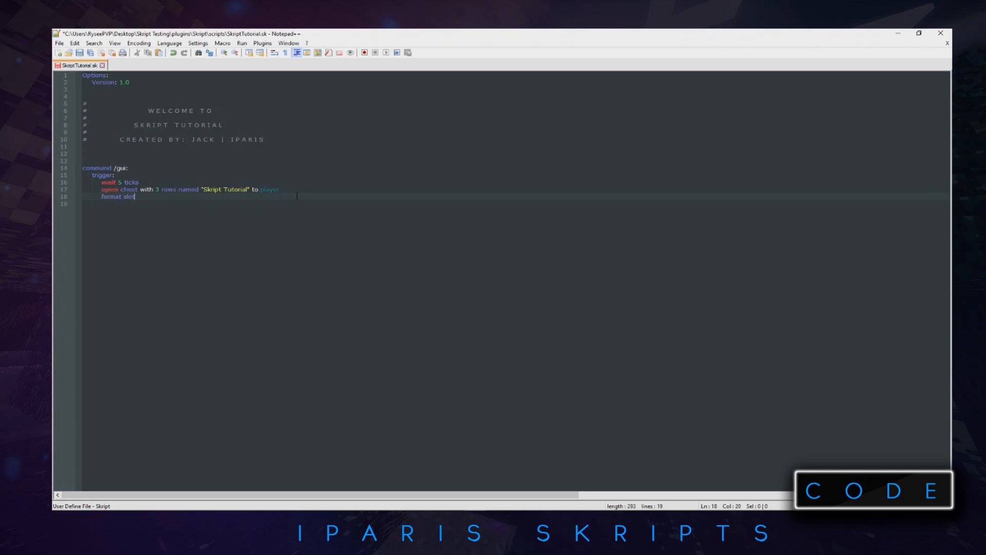
pyautogui.write('" "')
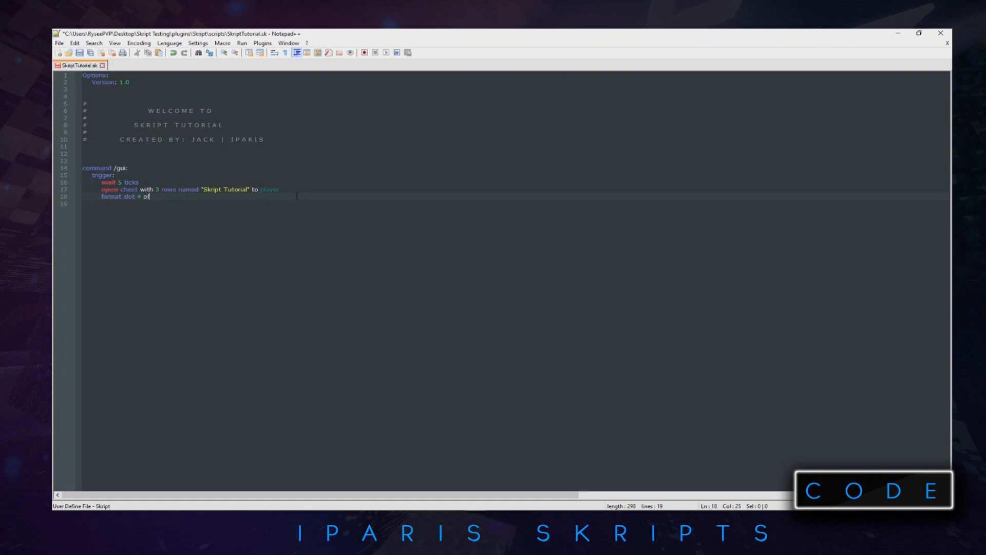
pyautogui.write('player')
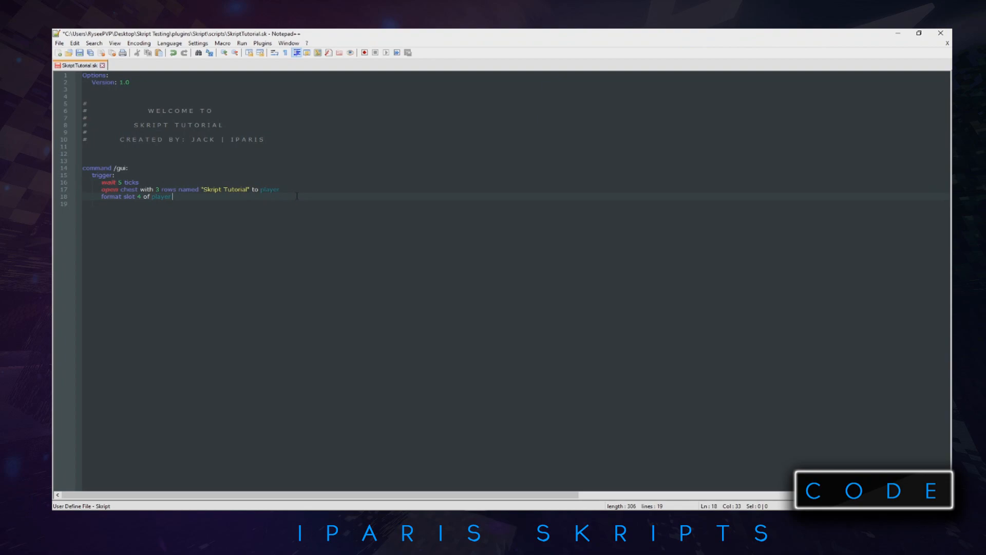
pyautogui.write('with paper')
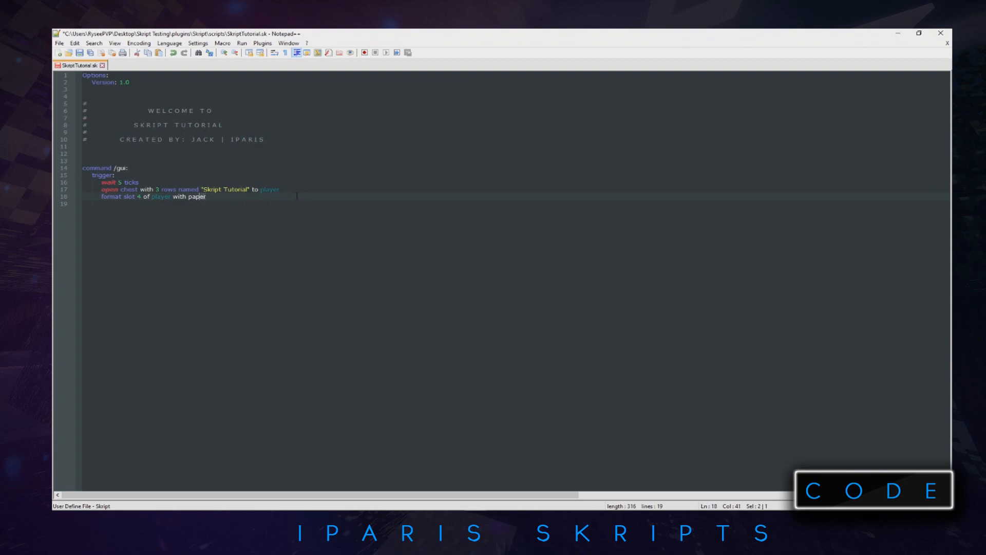
pyautogui.write('named "&f&lTHE PIRACY" with lore')
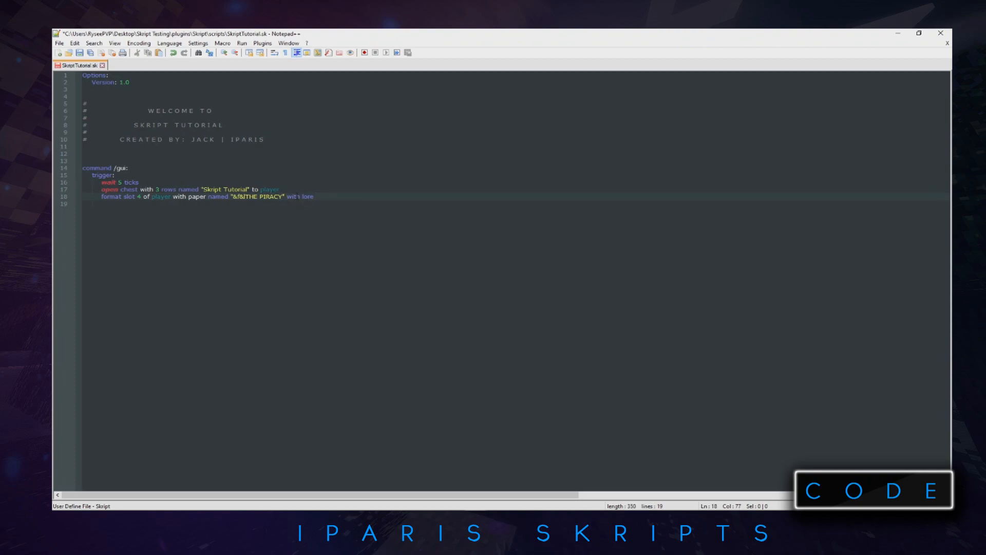
# - Name the paper "&f&lTHE PIRACY" with lore " &6Coming Soon!", make it unstealable and save
pyautogui.write('&6')
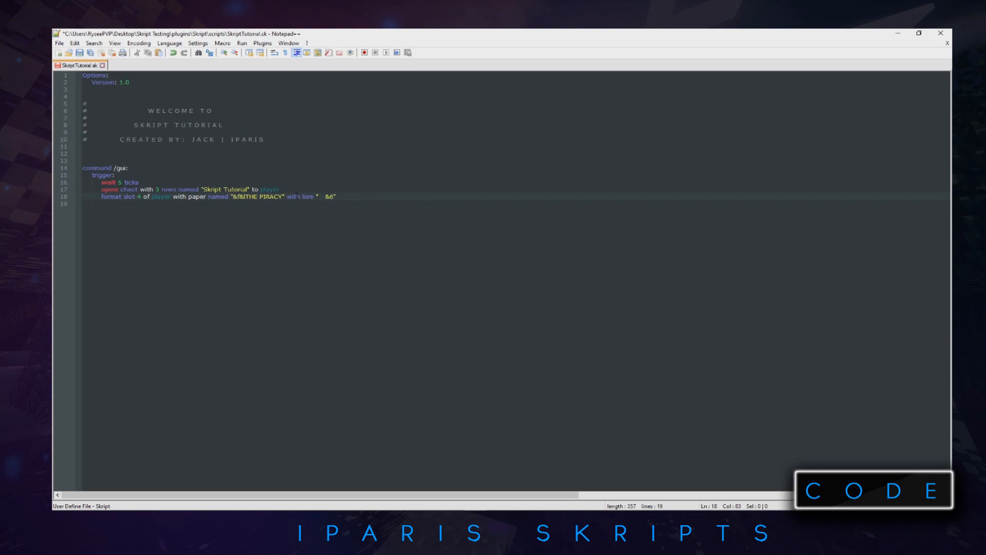
pyautogui.write('Coming Soon!')
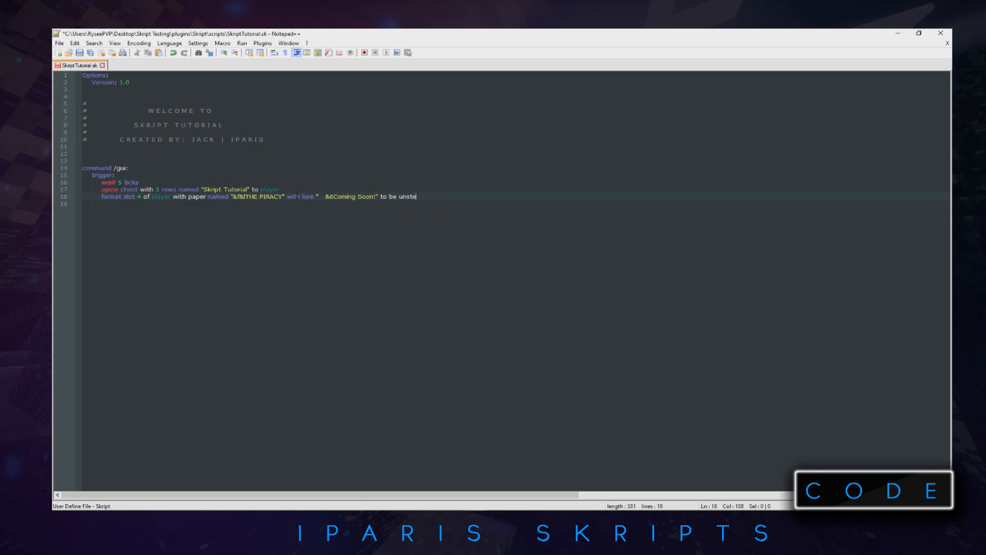
pyautogui.write('alable')
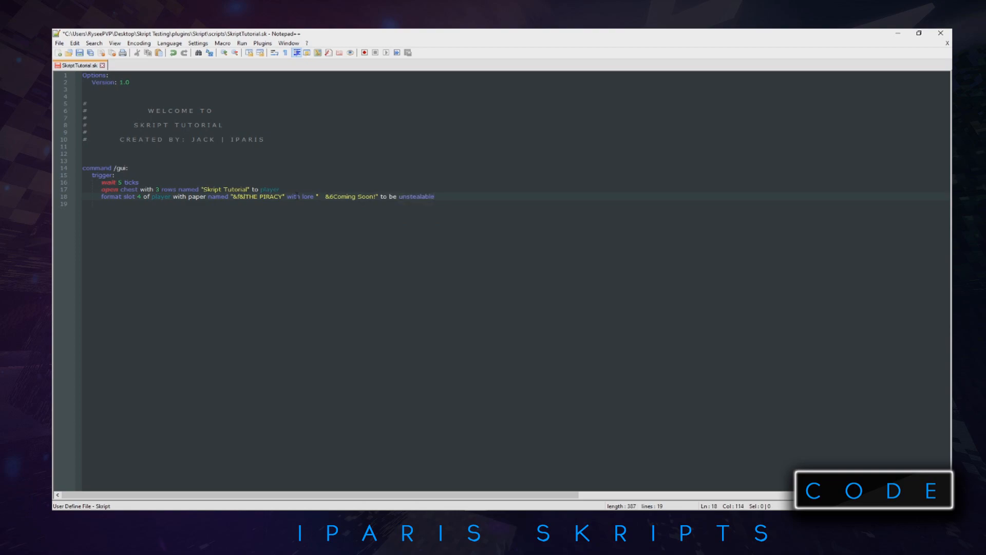
pyautogui.press('enter')
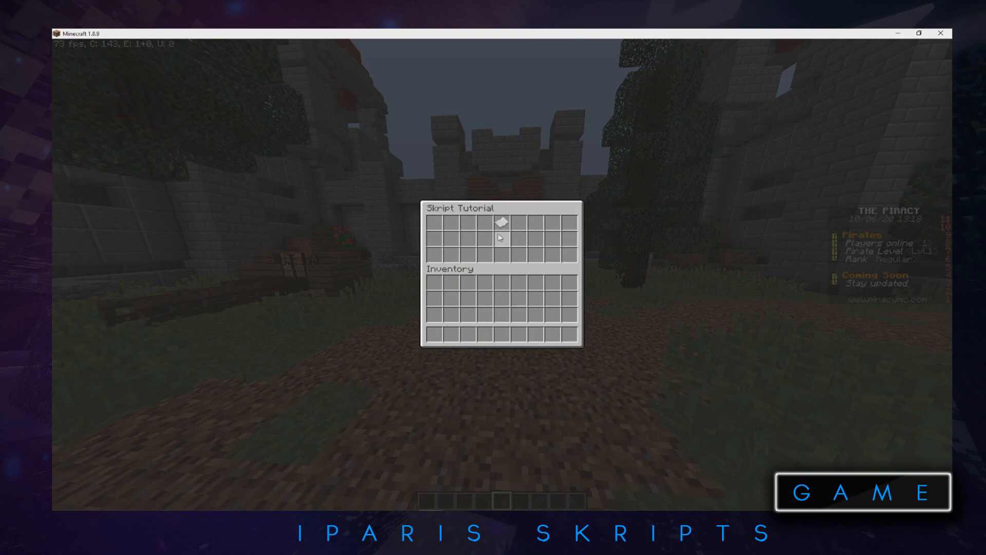
pyautogui.moveTo(502, 222)
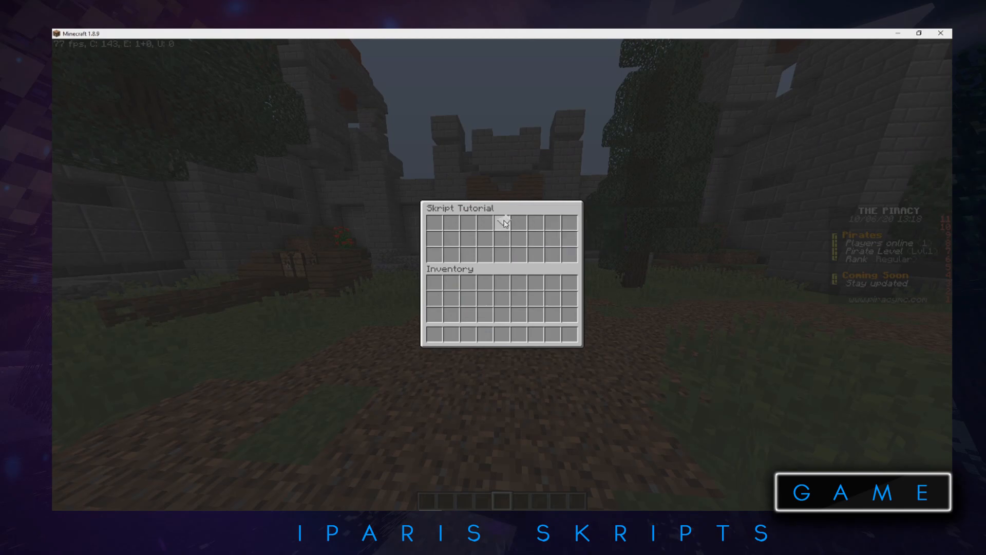
pyautogui.moveTo(503, 222)
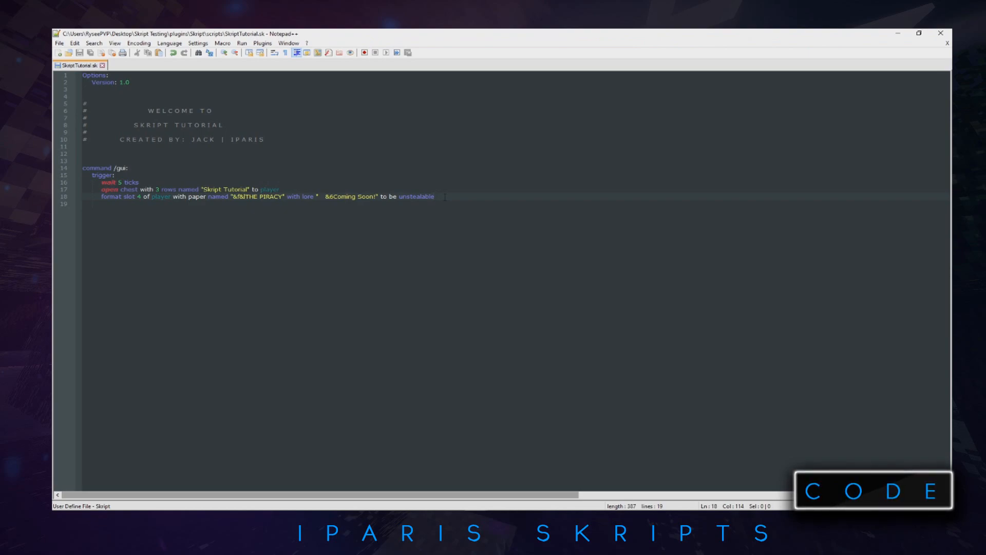
# - Change the slot 4 paper line to end with 'to close' instead of 'to be unstealable'
pyautogui.press('Backspace')
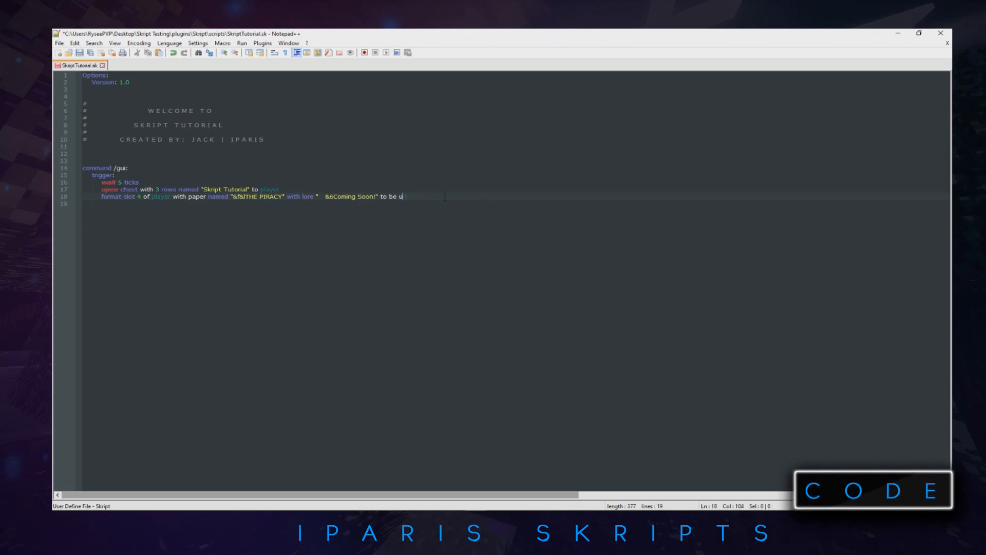
pyautogui.write('close')
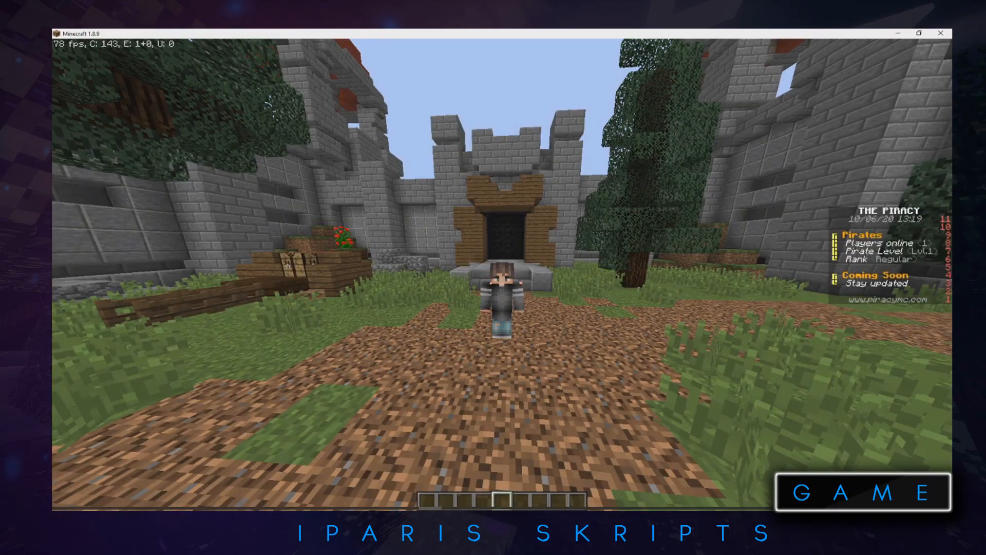
# - Run /sk reload all in chat to reload the scripts
pyautogui.write('/sk reload all')
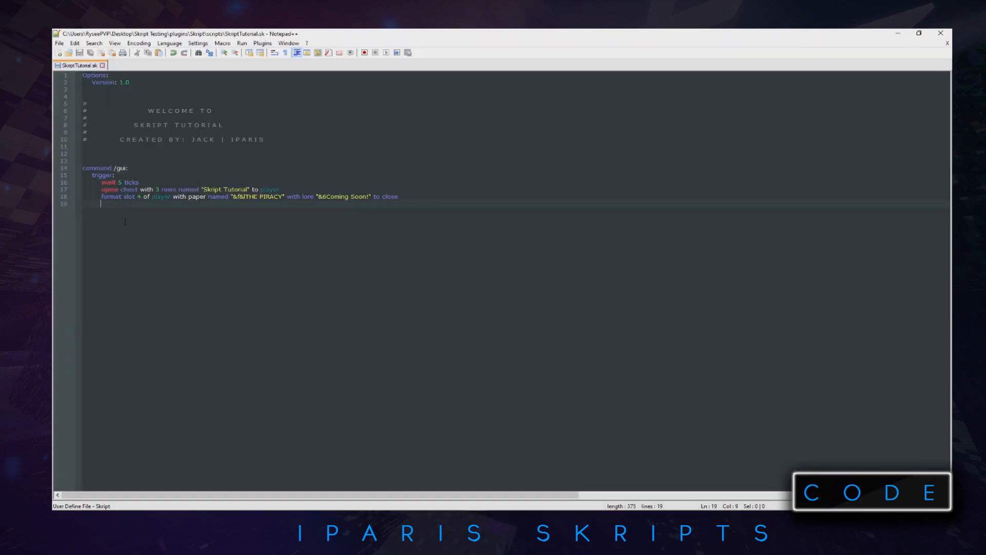
# - Write format slot 0 of player with player head with custom nbt for the skull texture
pyautogui.write('format slot 0 of player')
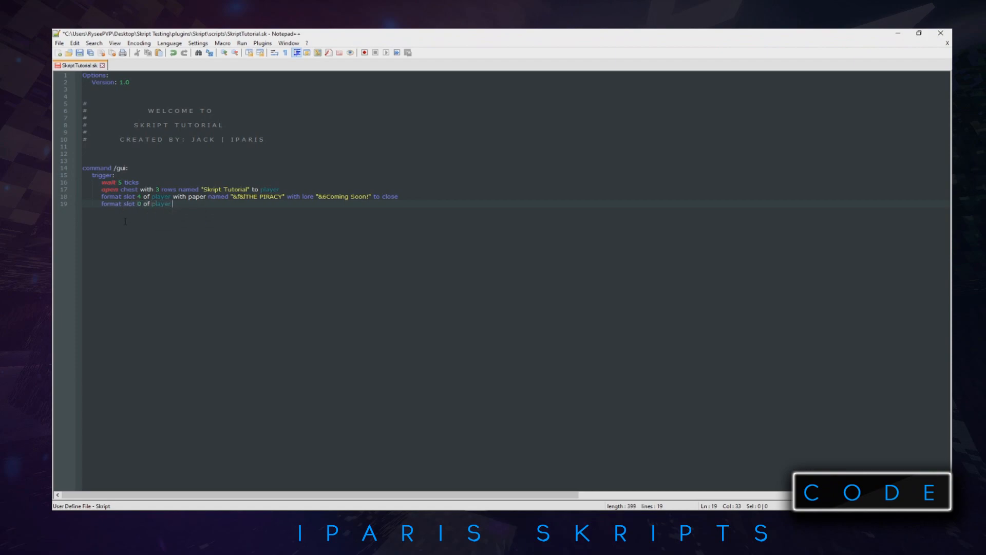
pyautogui.write('with player he')
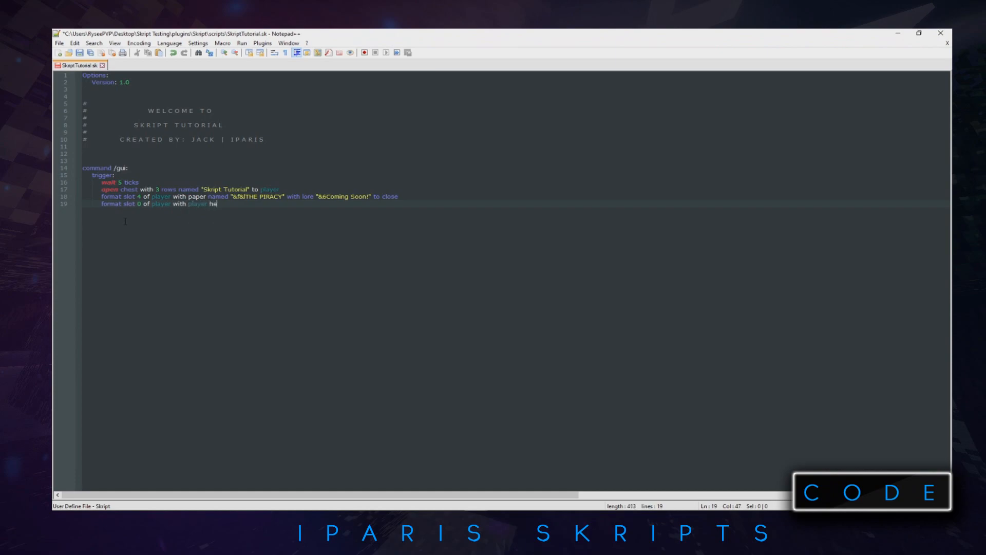
pyautogui.write('ad')
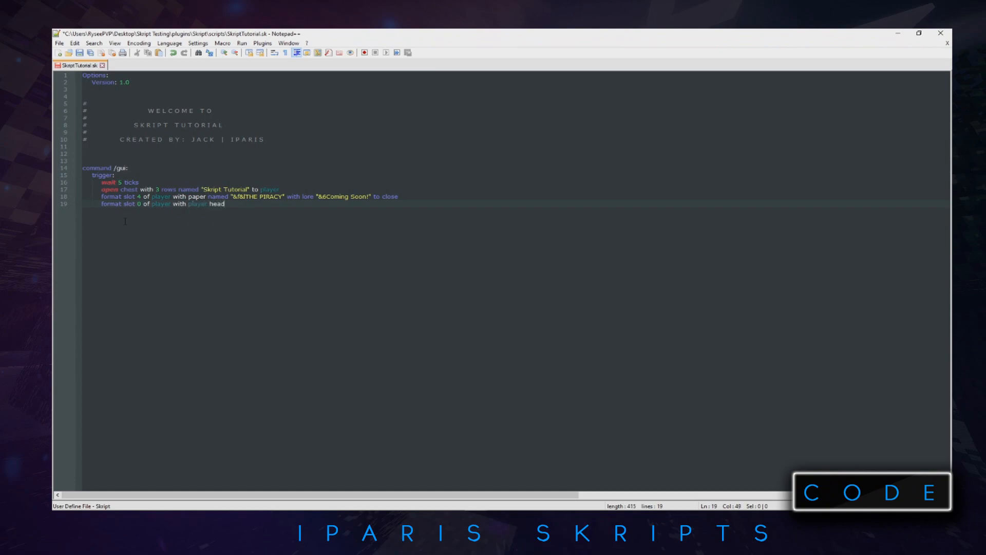
pyautogui.write('with custom')
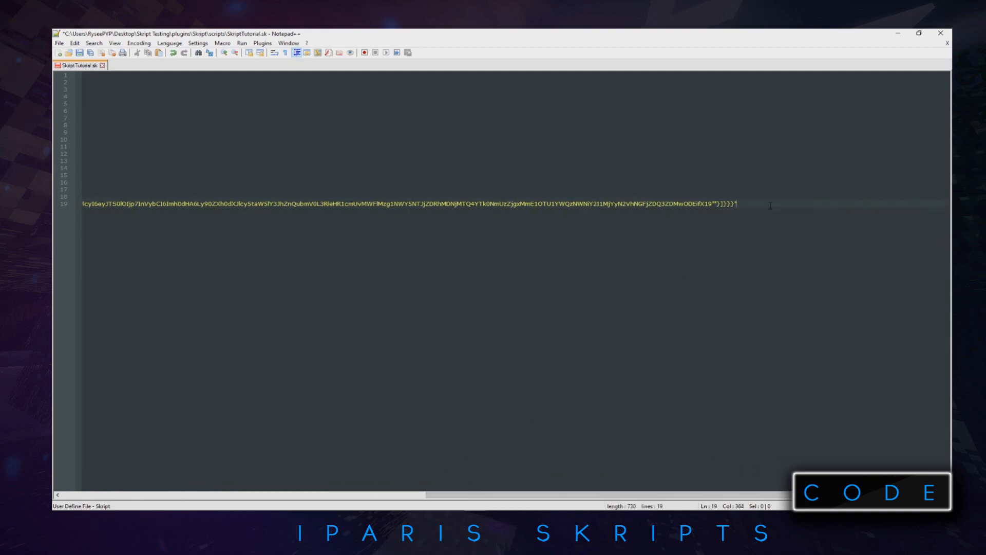
# - Name the slot 0 head "&f&lPirate", correcting a typo in the name
pyautogui.write('"')
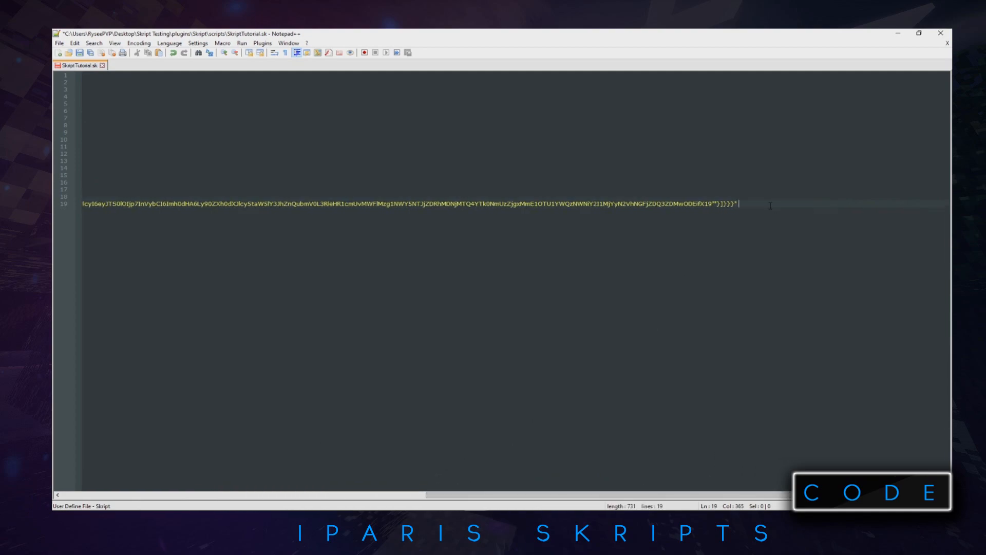
pyautogui.write('named')
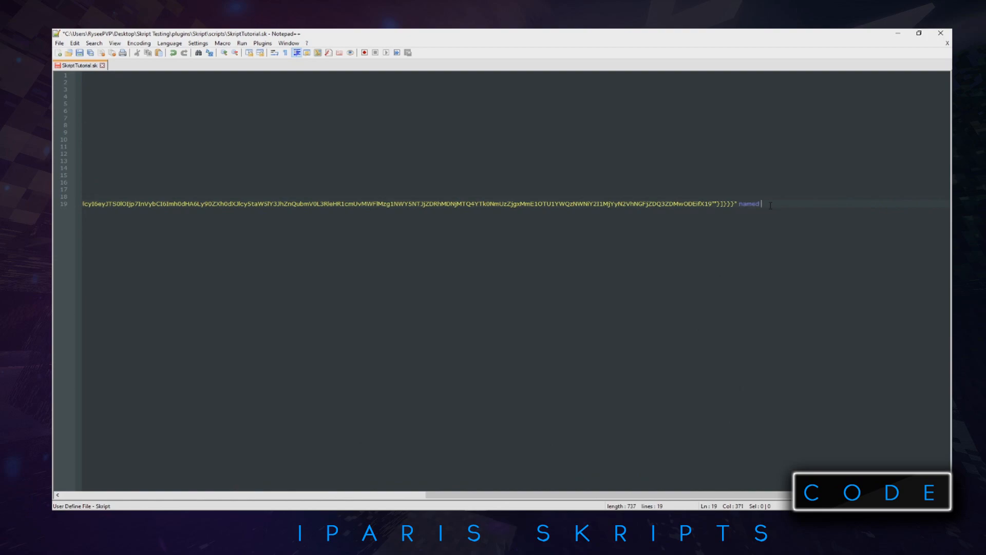
pyautogui.write('"&f&lPiracxy"')
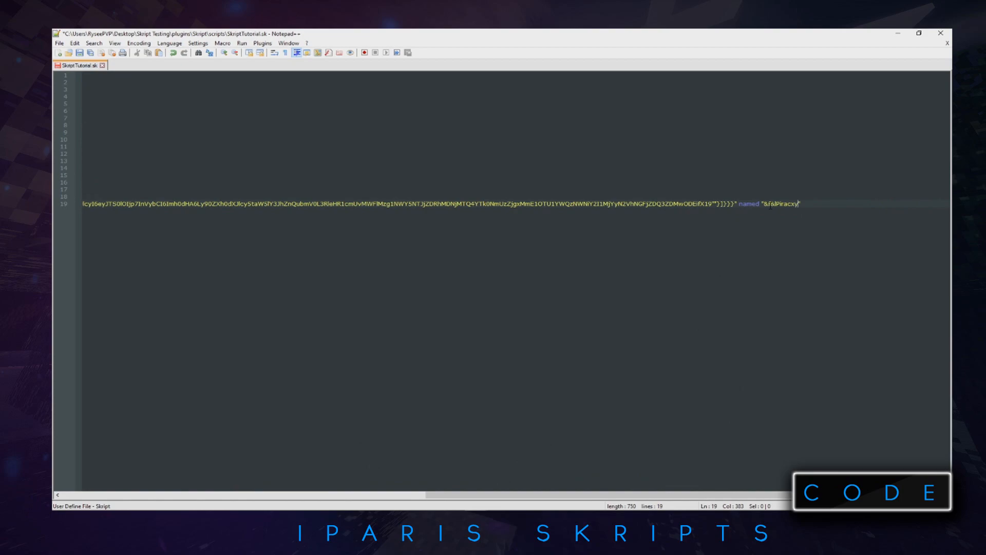
pyautogui.press('Backspace')
pyautogui.write('te')
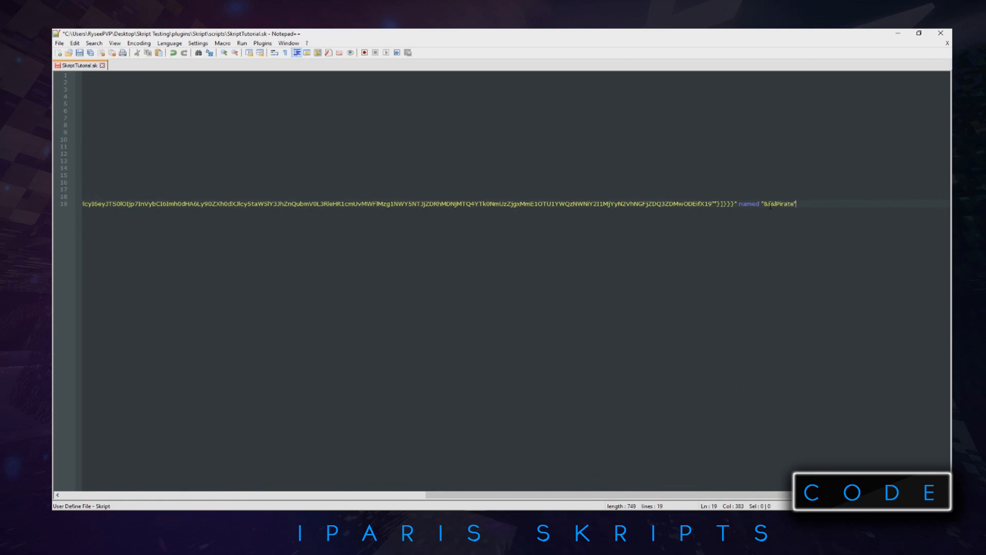
# - Give the head lore "&7&oScary" and make it unstealable
pyautogui.write('with lore "')
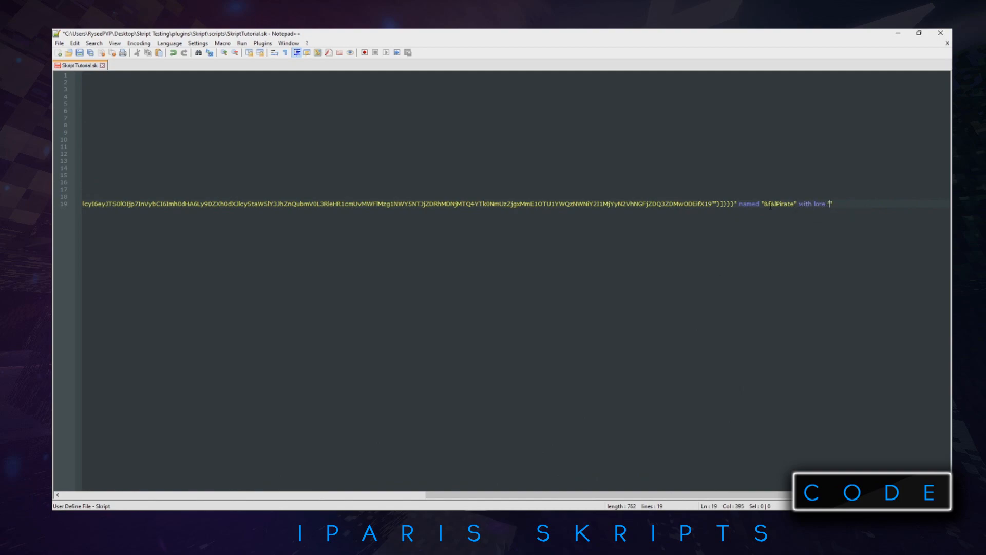
pyautogui.write('&7')
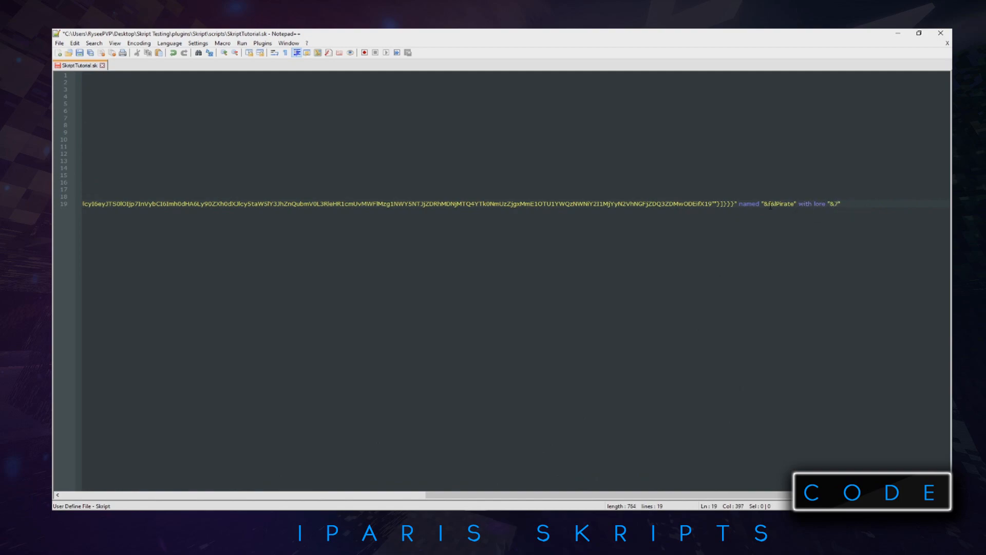
pyautogui.write('&oScary')
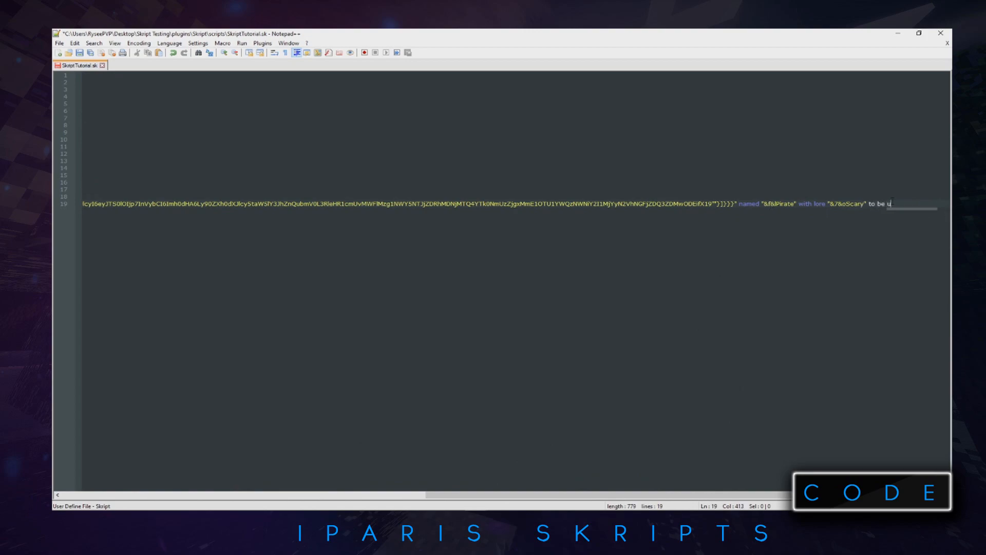
pyautogui.write('nstealable')
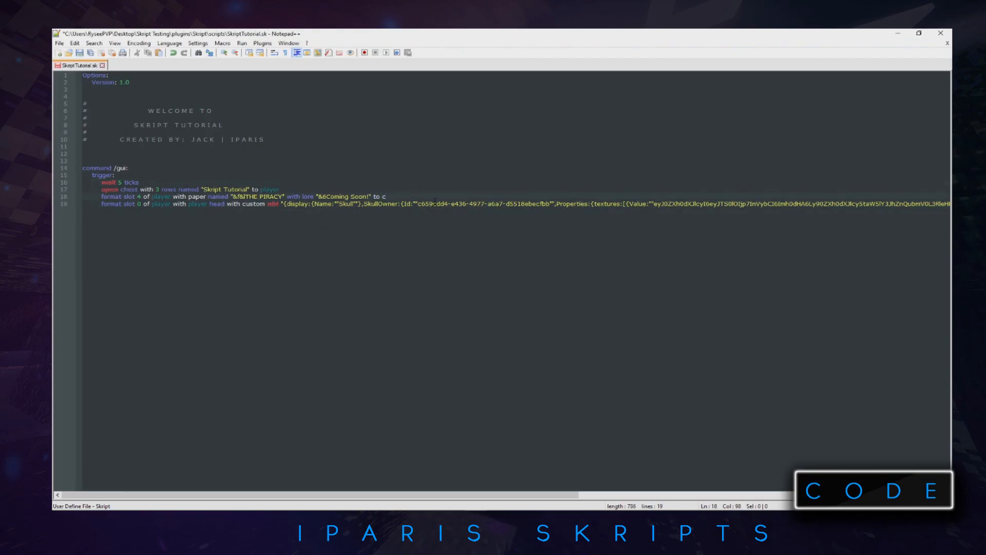
# - Make the paper close then run [make player execute command "/hello"] when clicked
pyautogui.write('close then run')
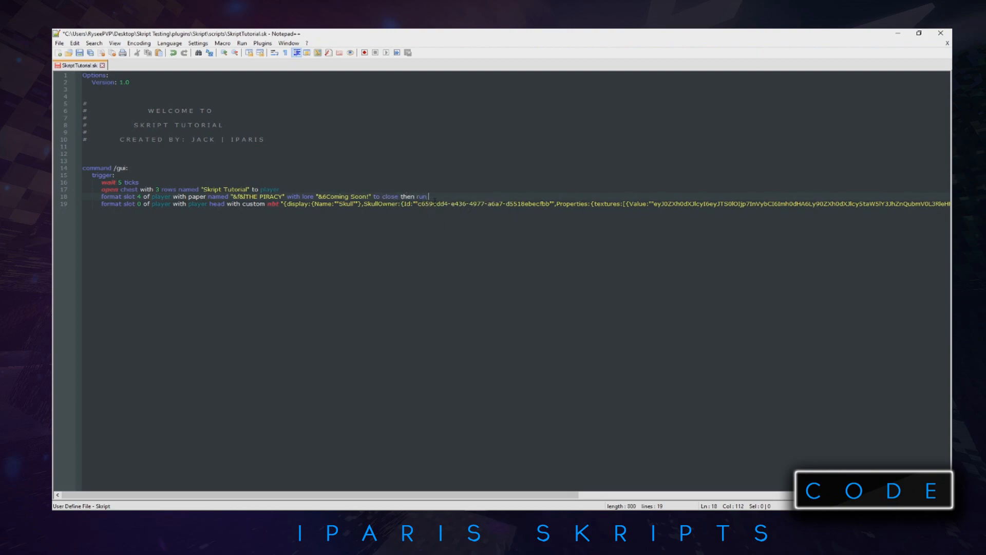
pyautogui.write('[]')
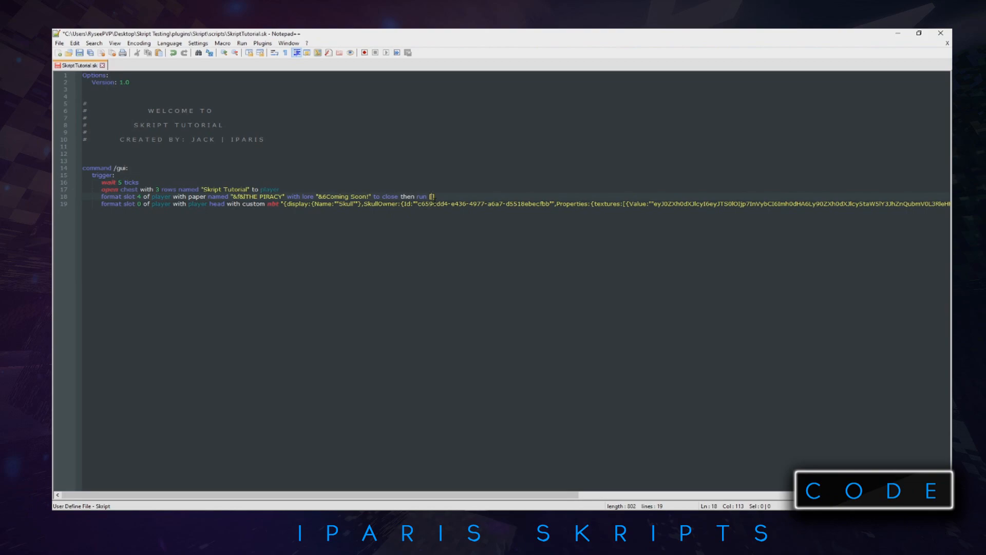
pyautogui.write('make player execute')
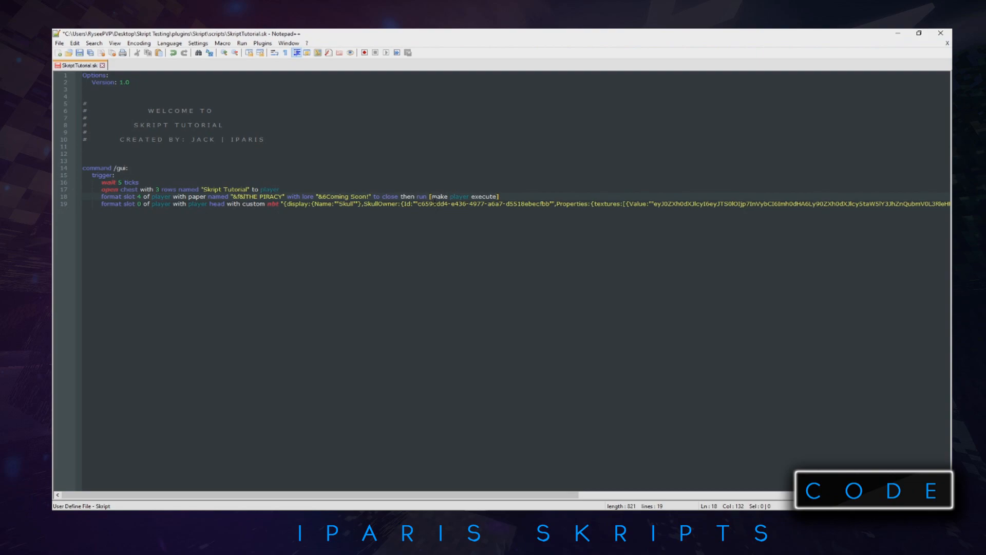
pyautogui.write('command')
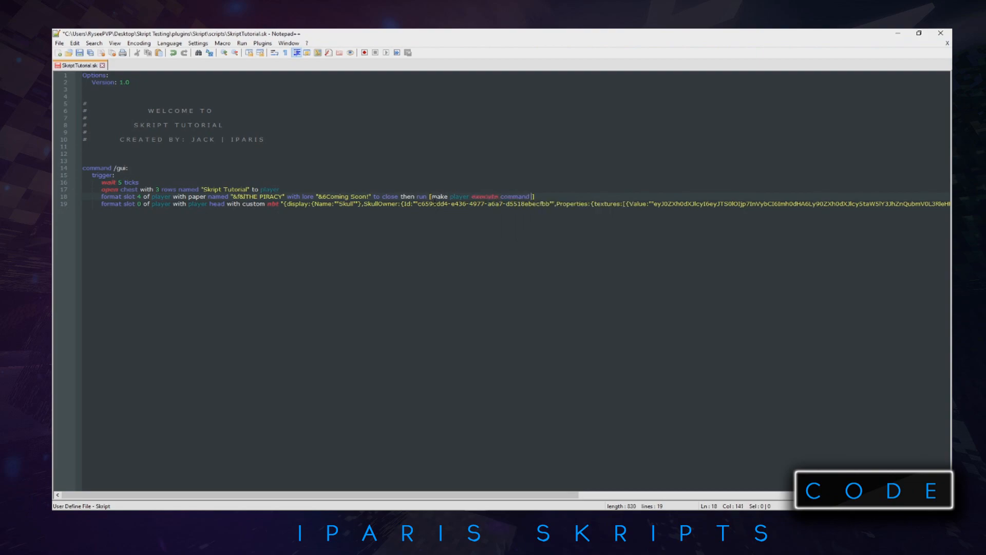
pyautogui.write('/"')
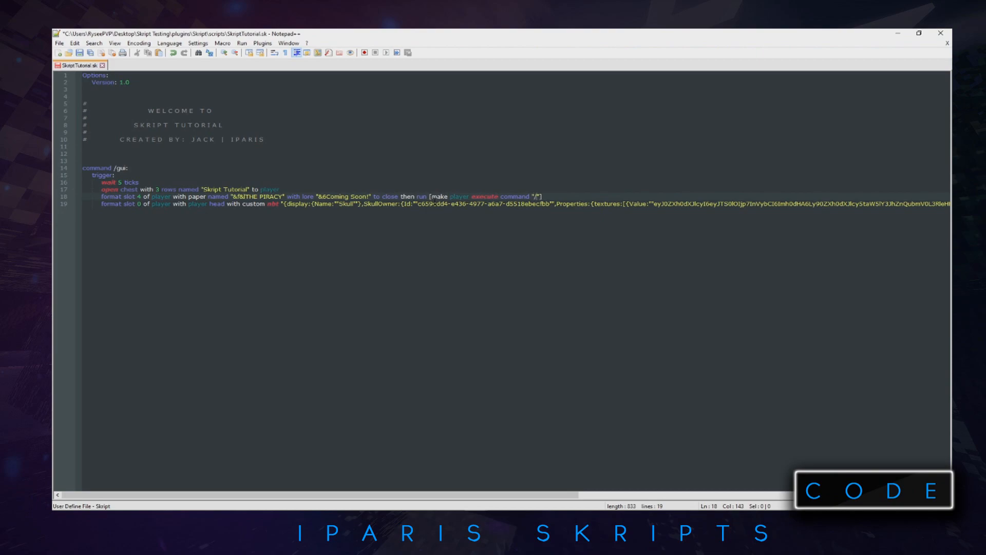
pyautogui.write('hello')
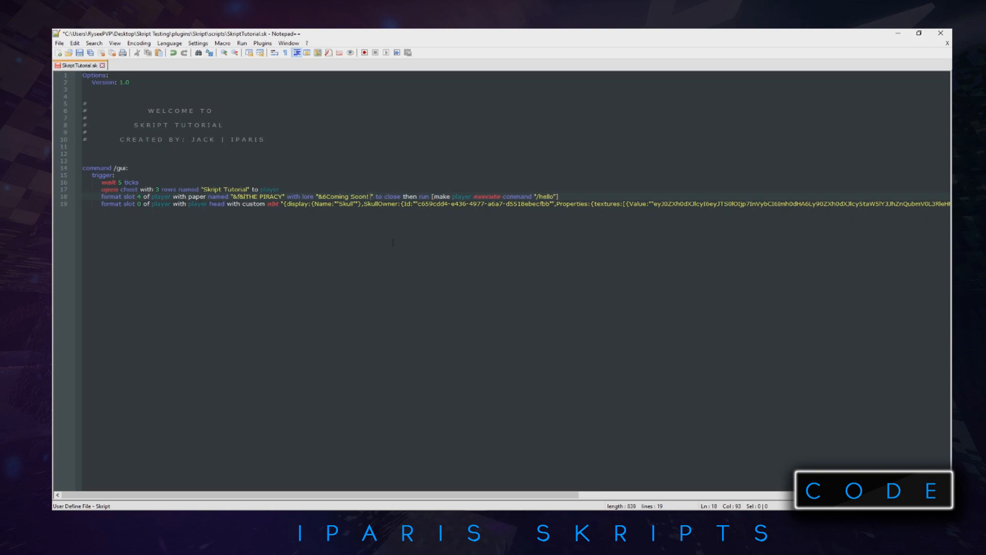
# - Insert %{piracyprison.%player%}% after Coming Soon! in the paper's lore
pyautogui.write('%')
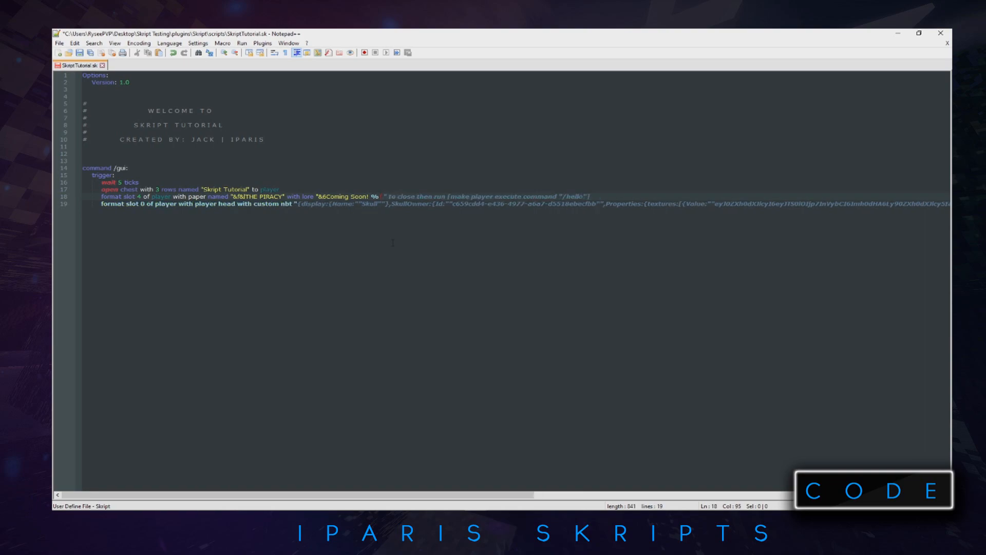
pyautogui.write('pl')
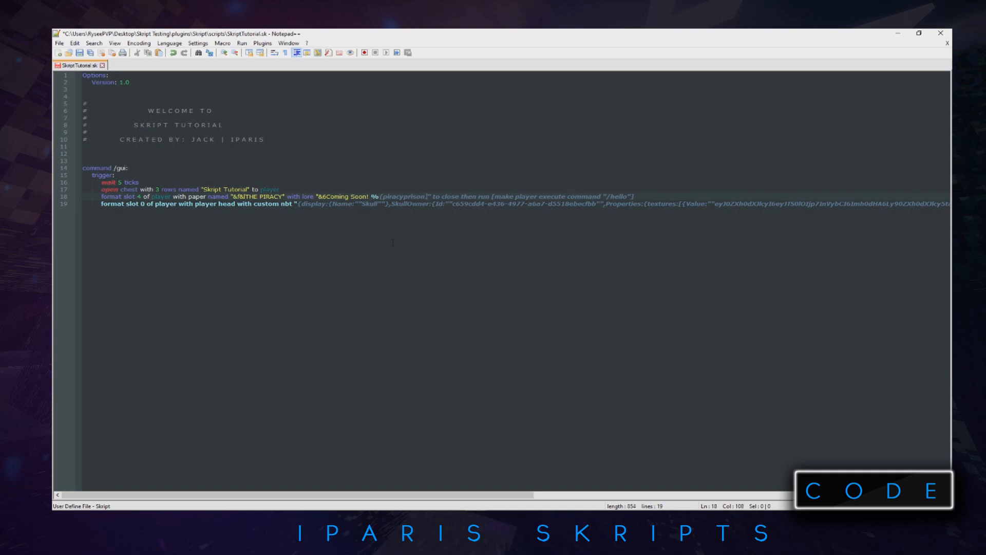
pyautogui.write('%')
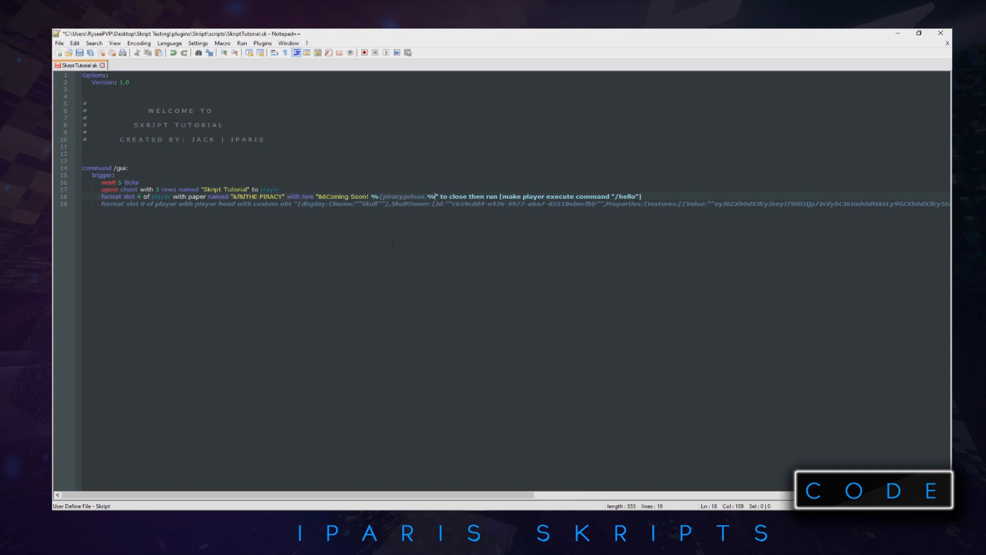
pyautogui.write('player$')
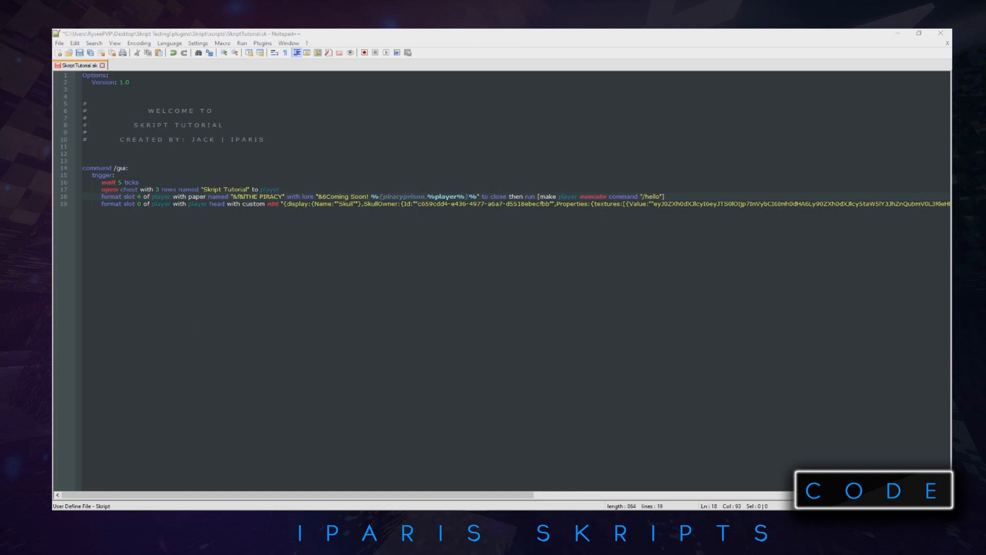
# - Append ||&r &8&lNew Line after Scary as a second lore line on the head
pyautogui.hscroll(3)
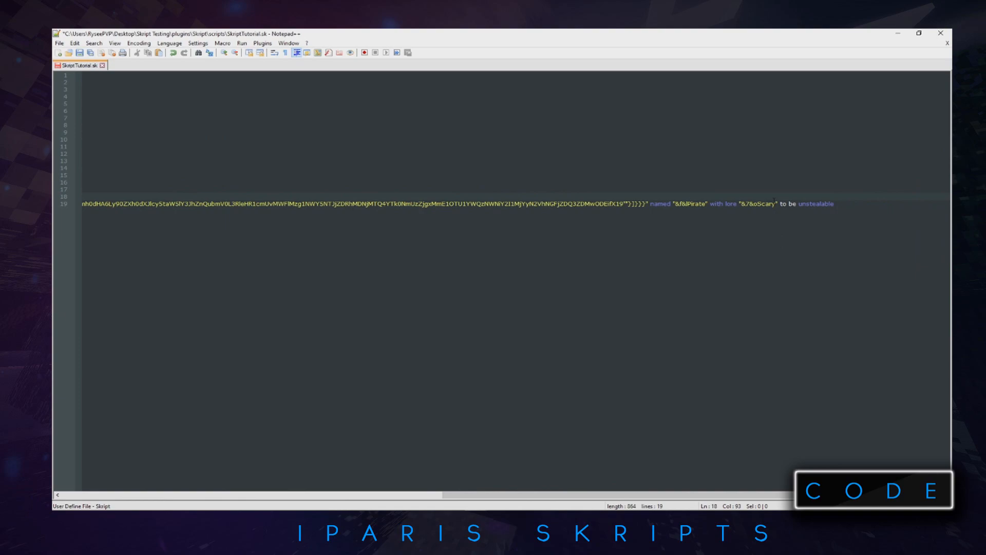
pyautogui.click(782, 203)
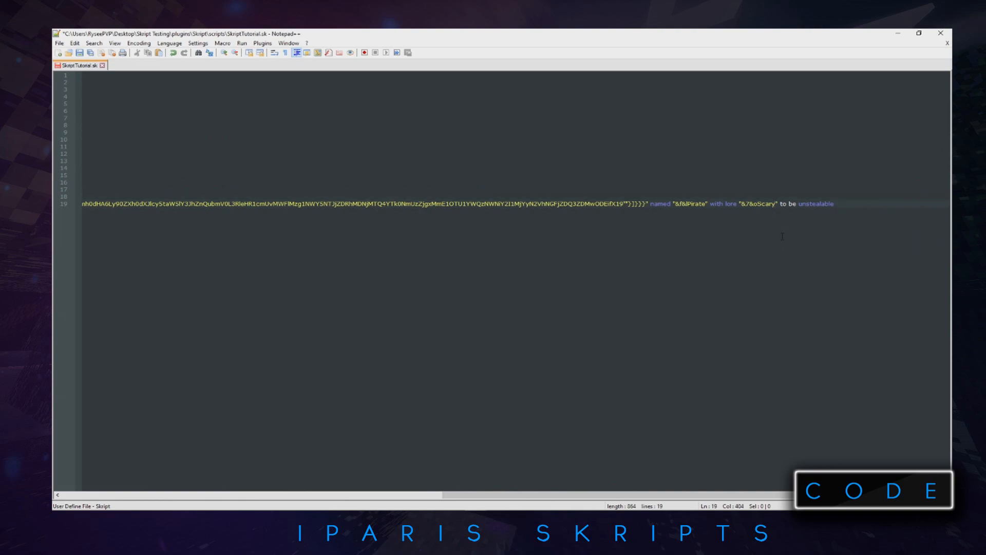
pyautogui.write('||&r|')
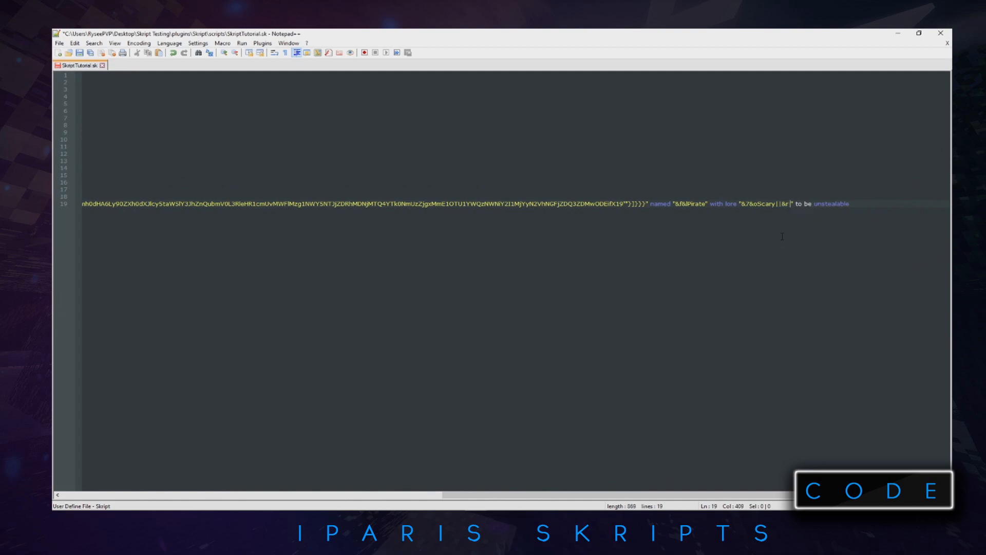
pyautogui.write('8')
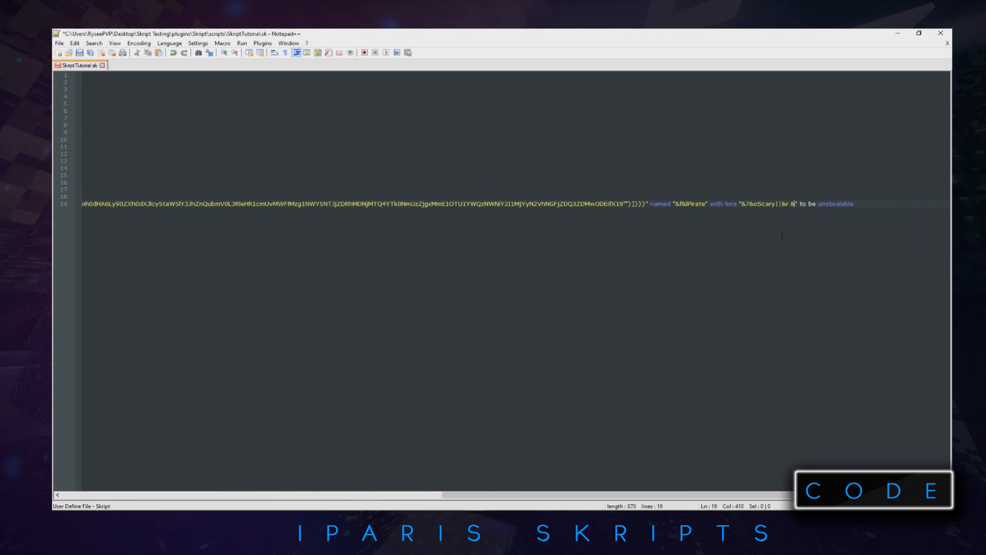
pyautogui.write('N')
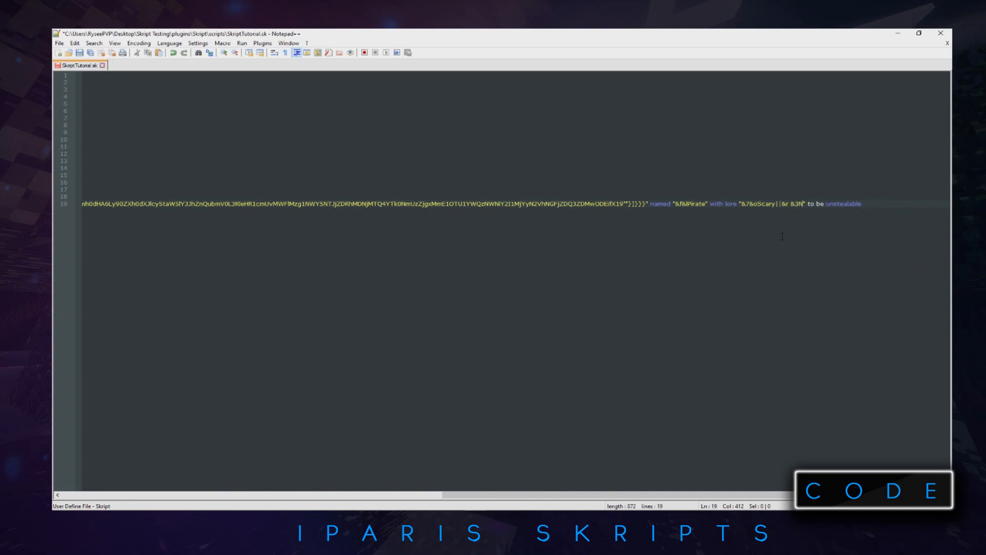
pyautogui.write('ew Line')
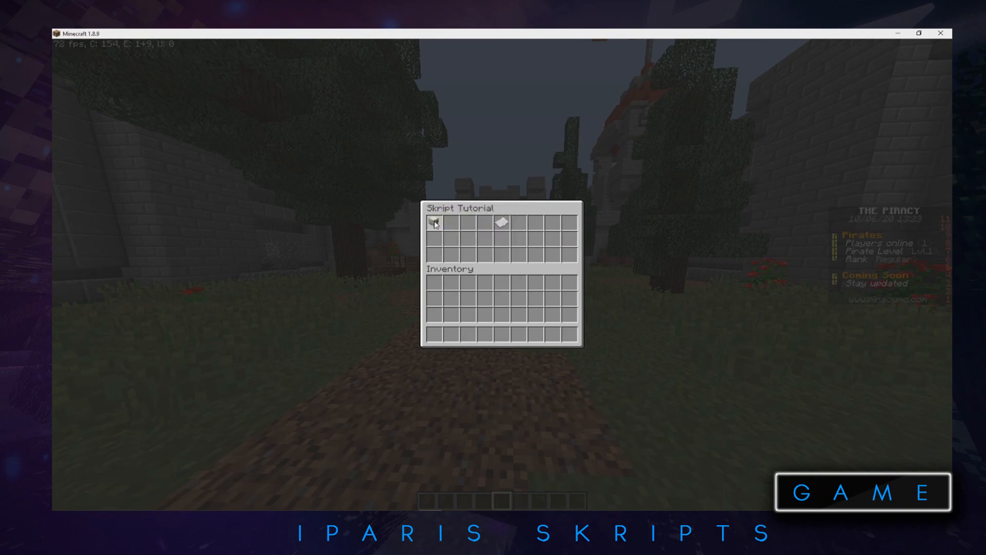
# - Close the Skript Tutorial chest menu with Escape after viewing the items
pyautogui.press('Escape')
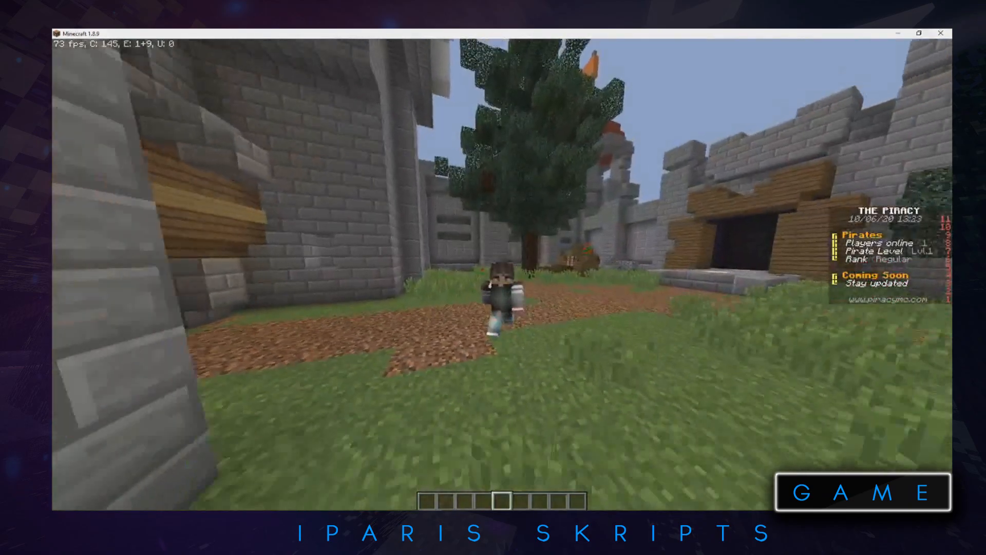